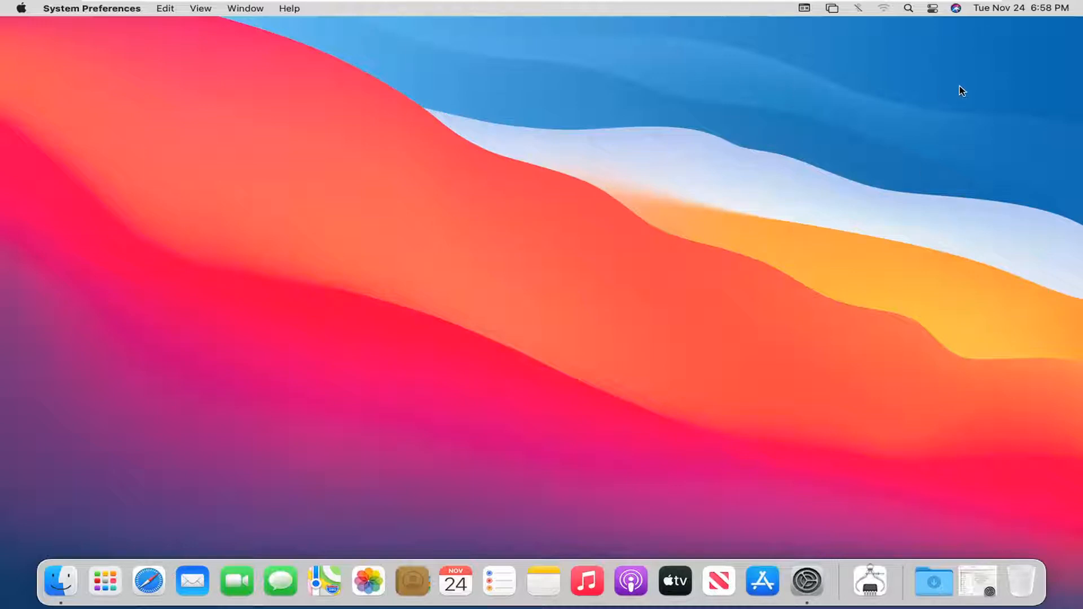
mouse_move(804, 585)
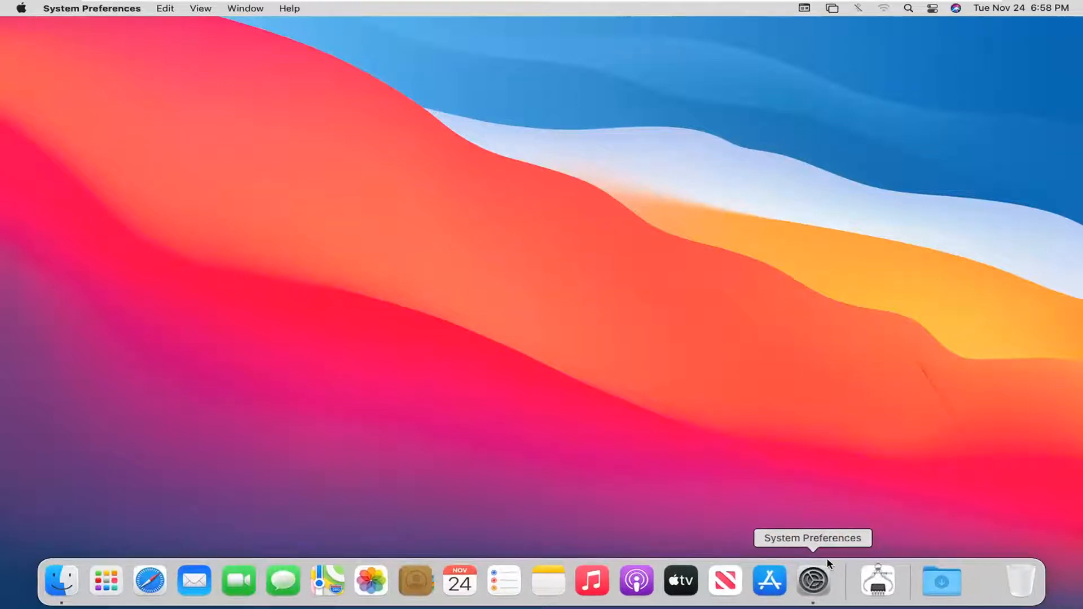
Reopen System Preferences onto the Notifications pane with Do Not Disturb selected
left_click(812, 580)
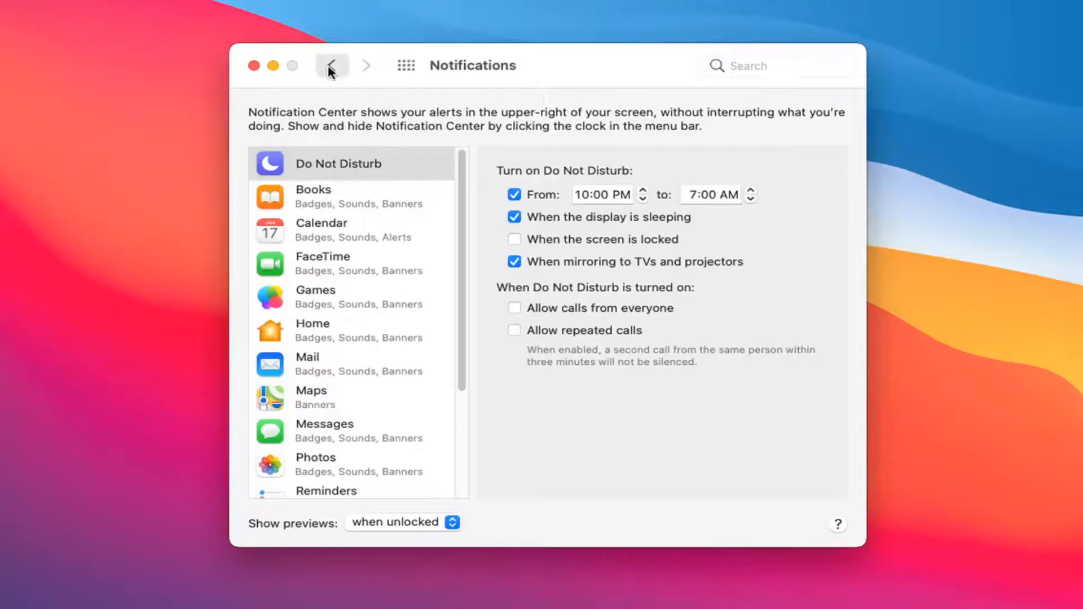
left_click(332, 66)
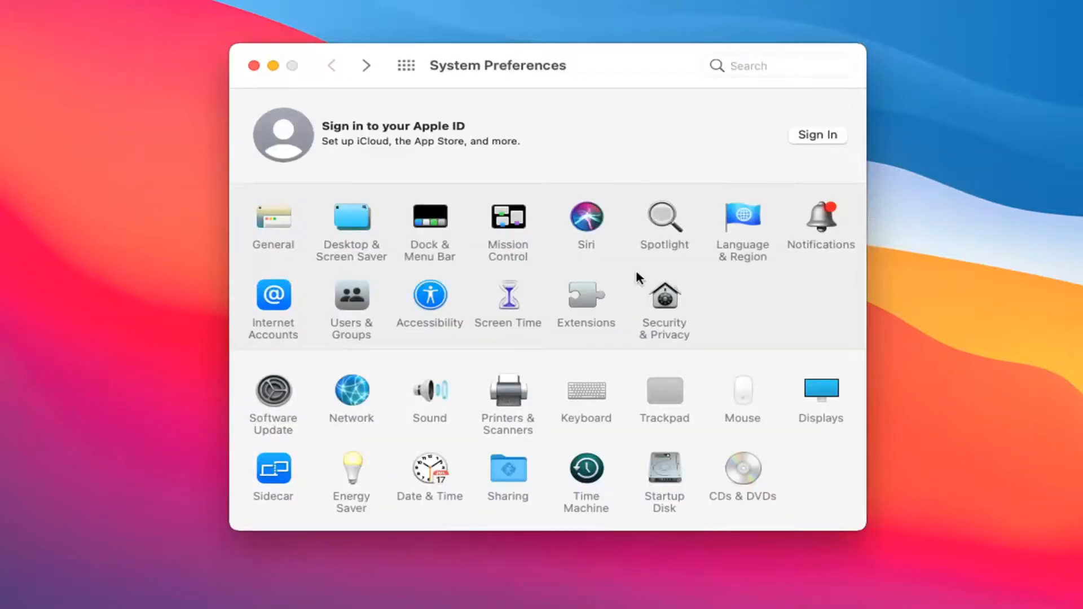
mouse_move(803, 228)
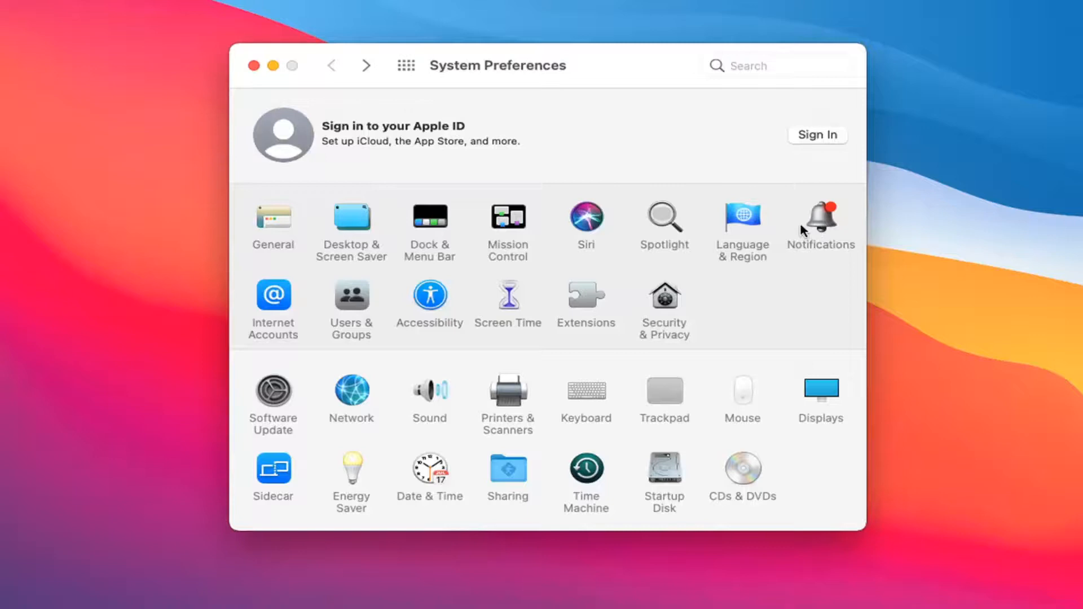
left_click(819, 219)
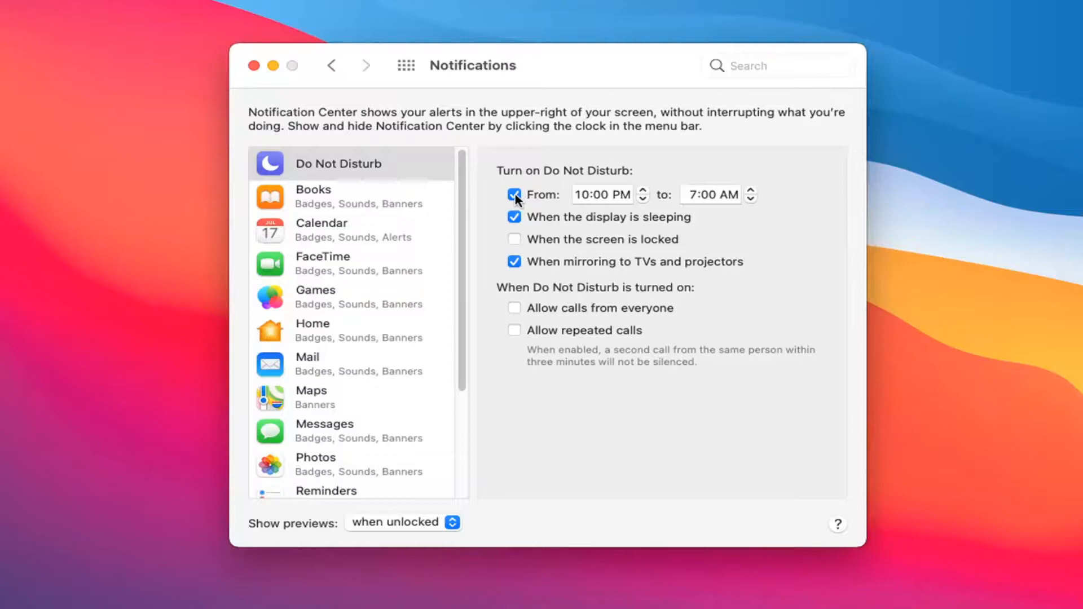
Uncheck the scheduled Do Not Disturb 'From' 10:00 PM–7:00 AM box and close the window
left_click(515, 194)
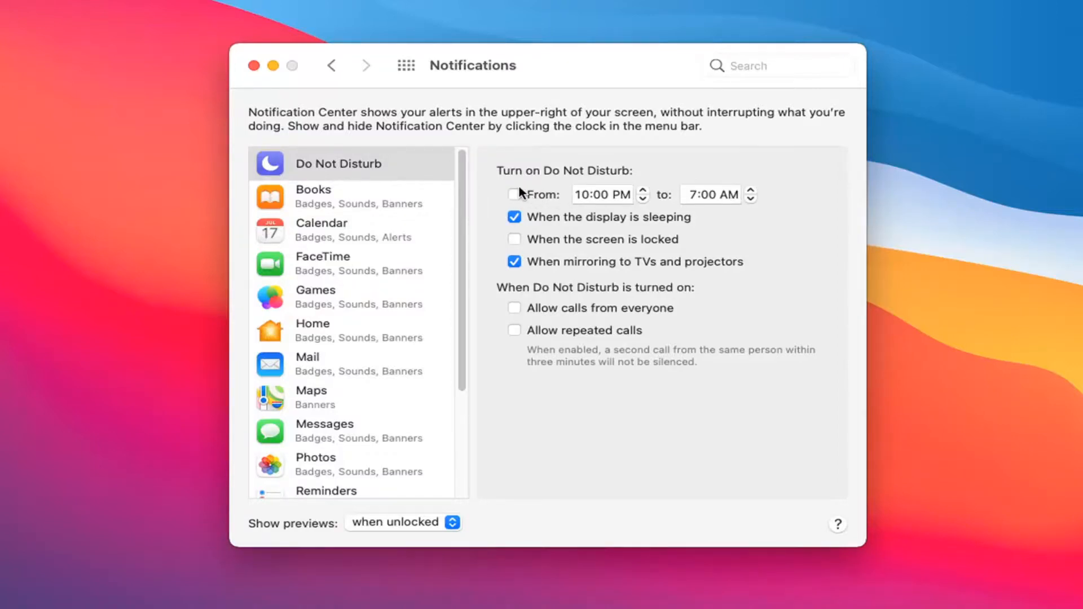
mouse_move(265, 97)
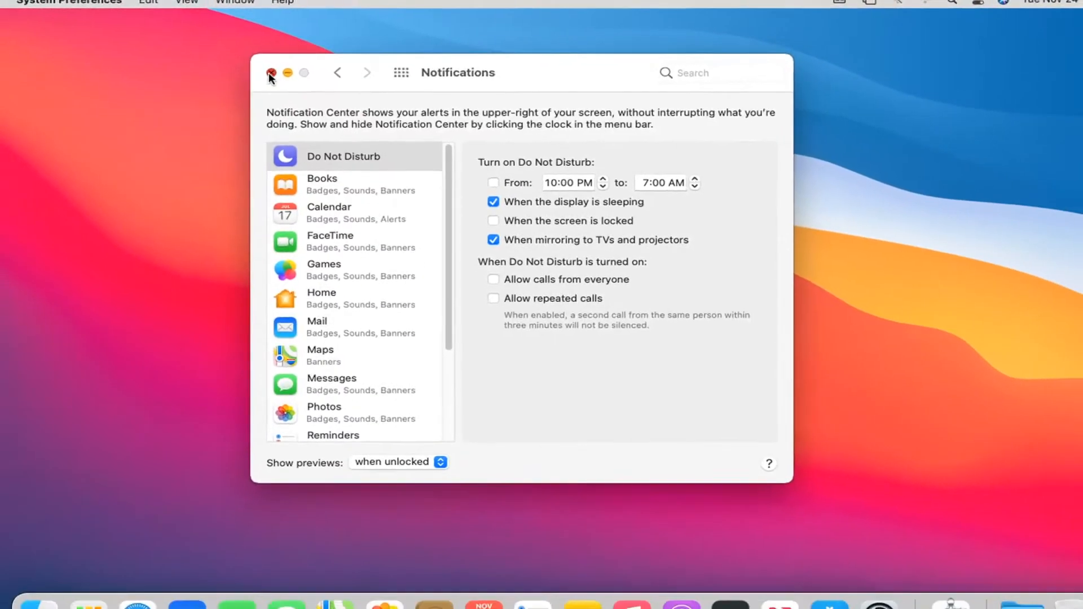
left_click(270, 72)
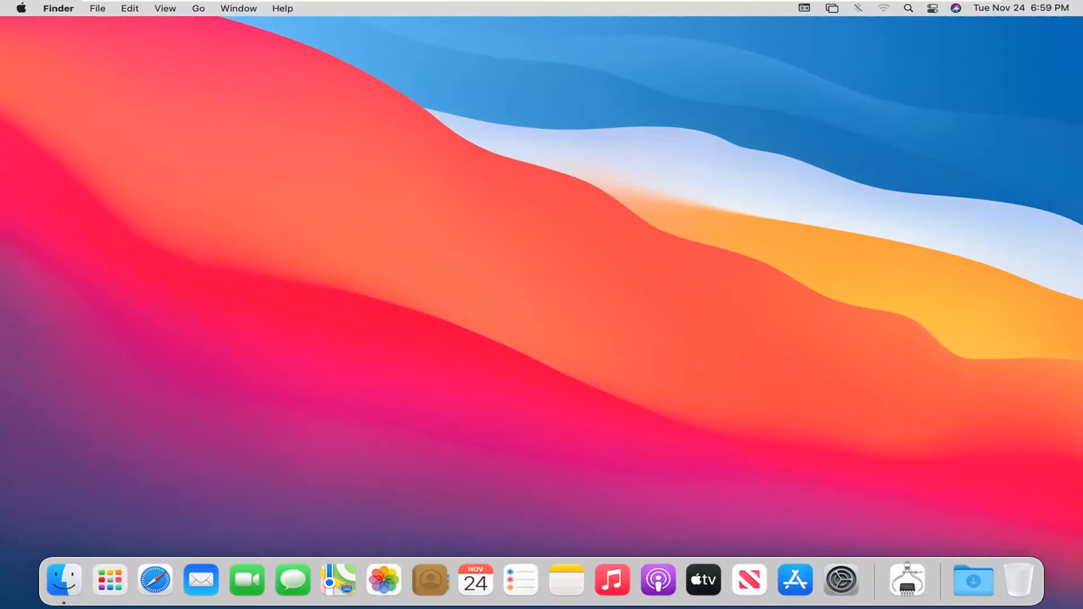